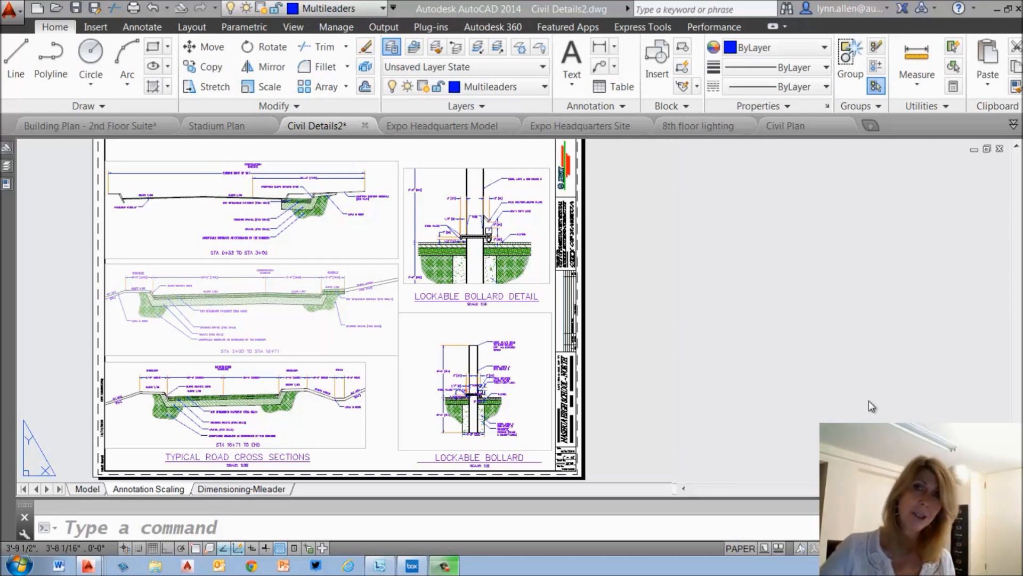
pyautogui.moveTo(176, 173)
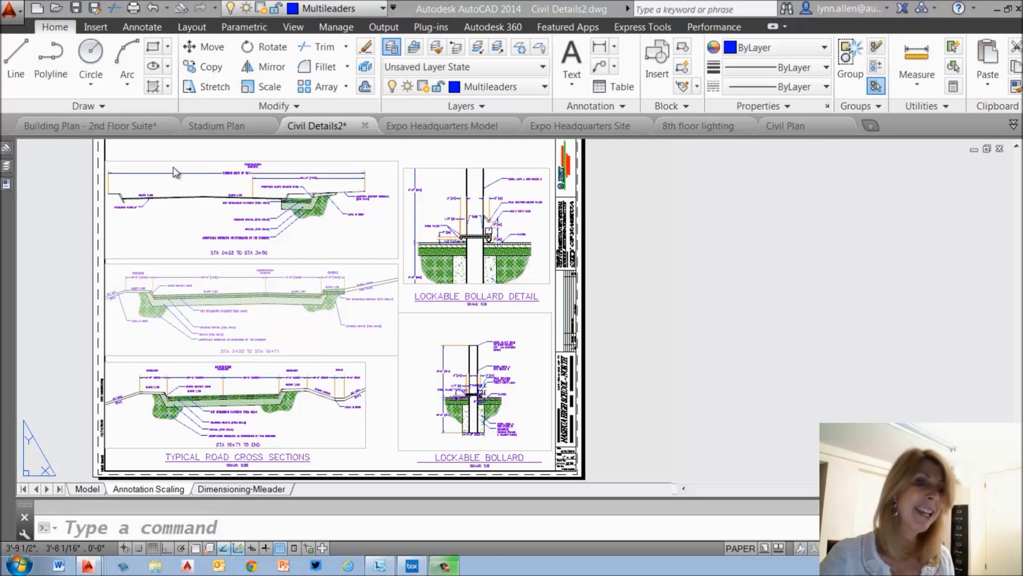
pyautogui.moveTo(217, 126)
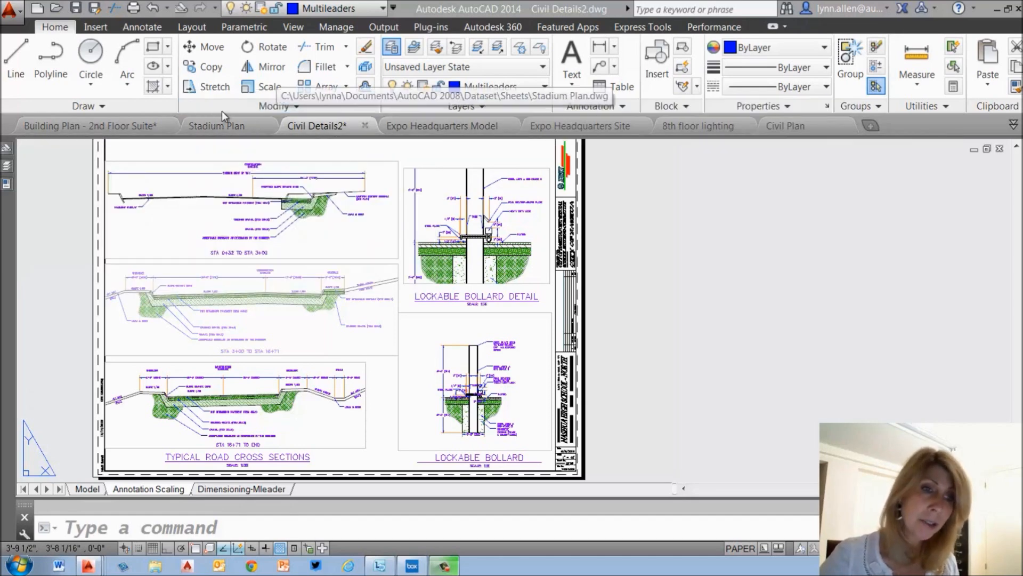
pyautogui.moveTo(725, 142)
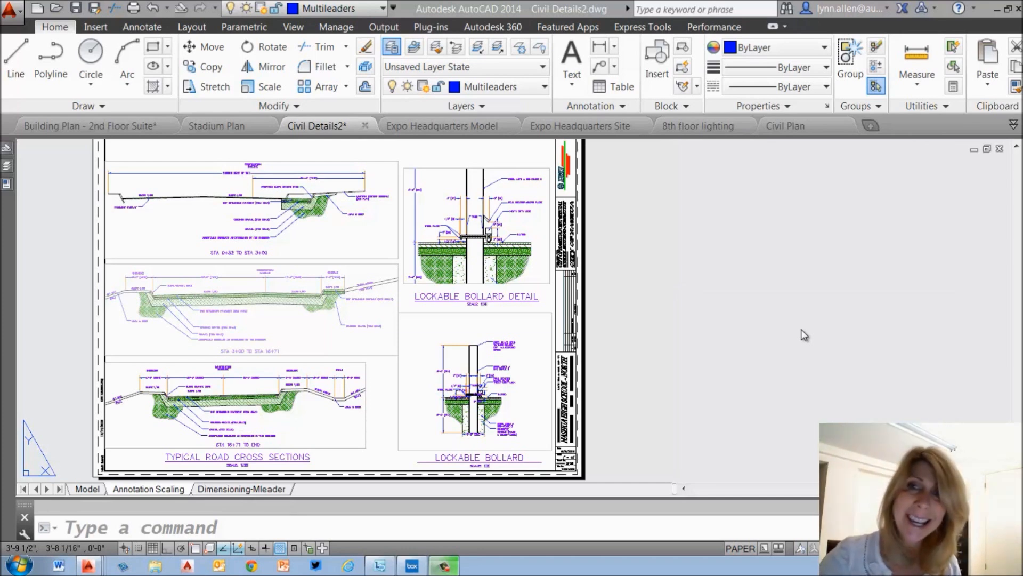
pyautogui.moveTo(1015, 127)
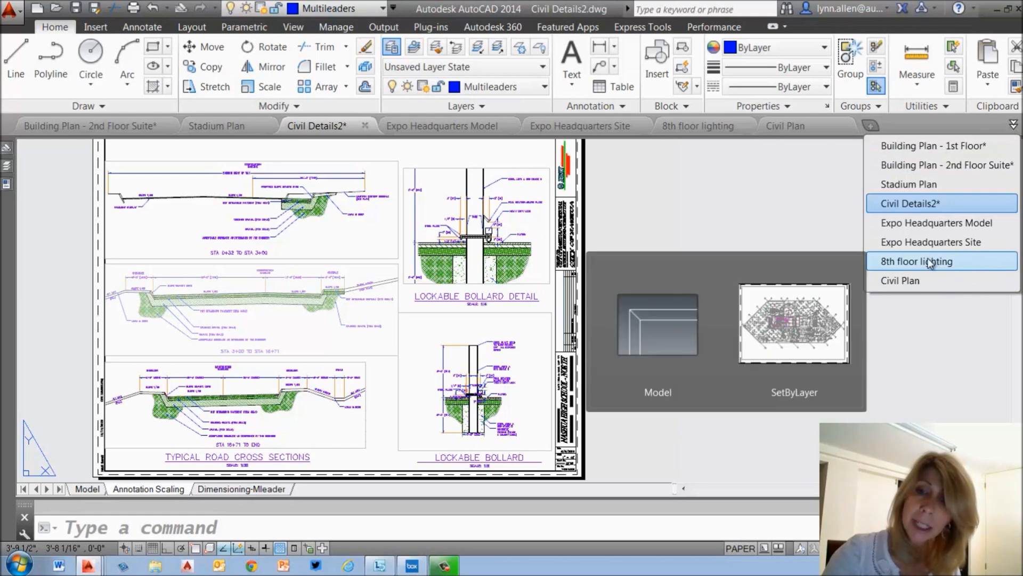
pyautogui.moveTo(817, 238)
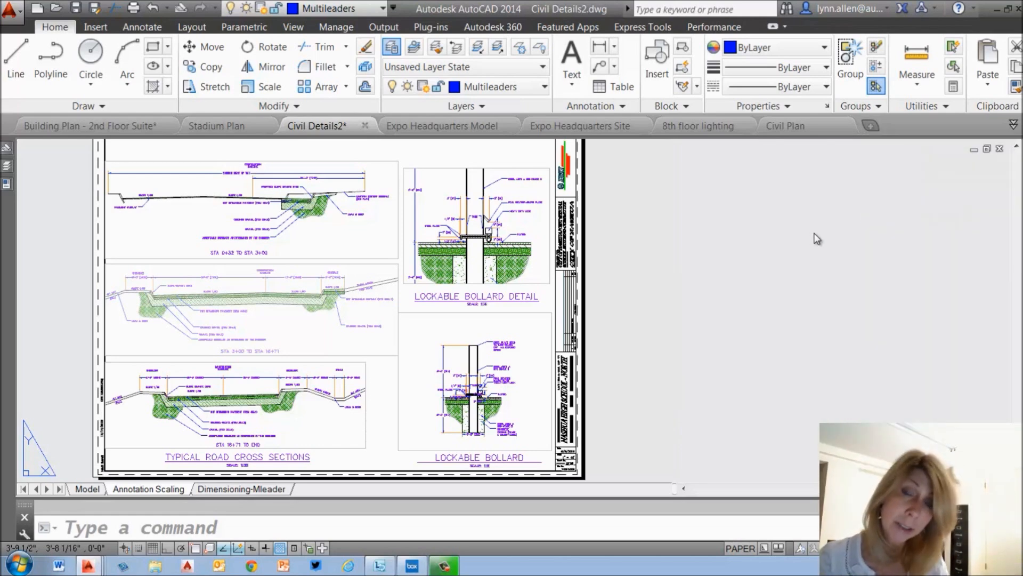
pyautogui.moveTo(580, 126)
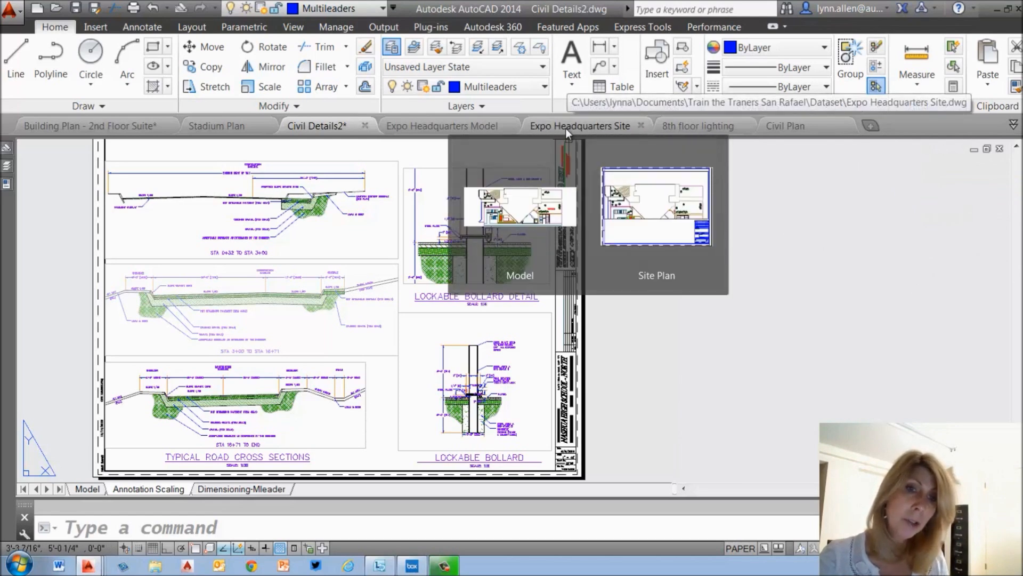
pyautogui.moveTo(443, 126)
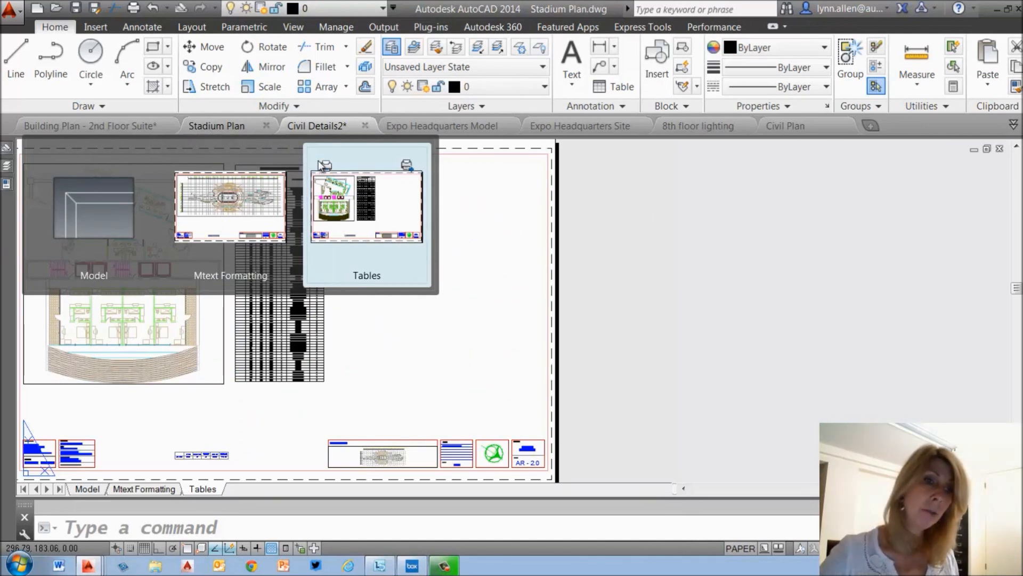
pyautogui.moveTo(406, 166)
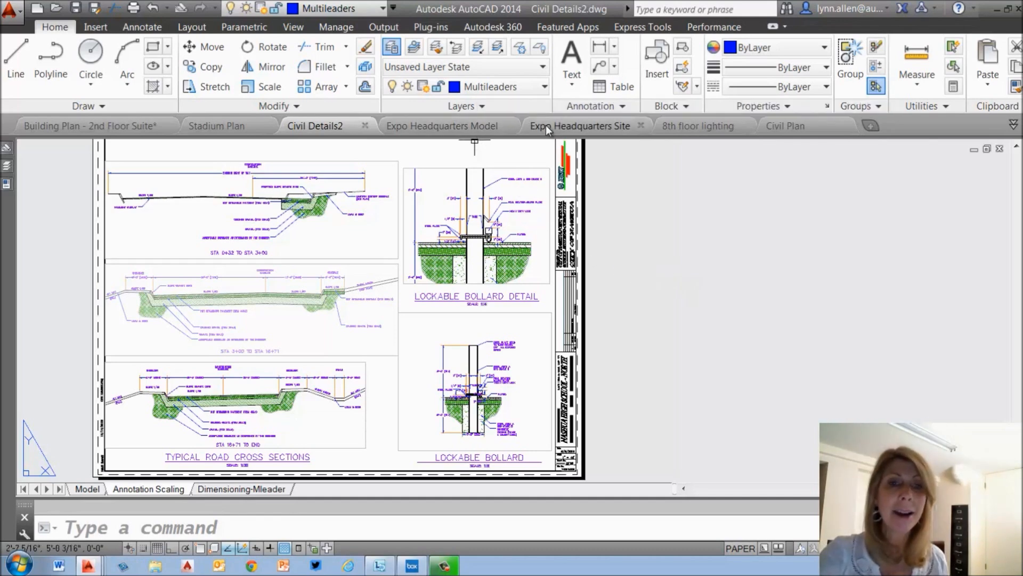
# - Make the Expo Headquarters Site drawing active, now second among the open drawings
pyautogui.click(579, 126)
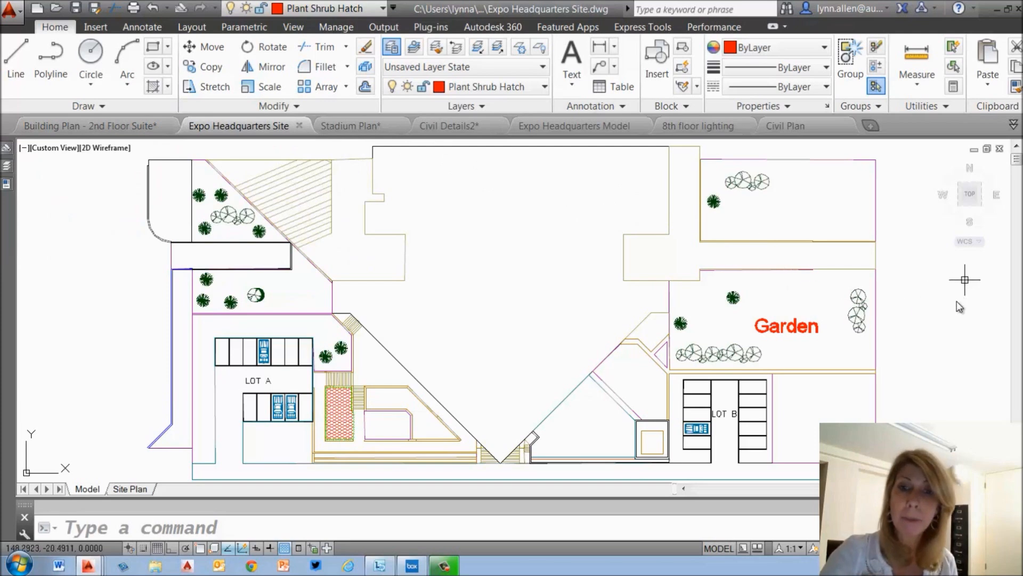
pyautogui.moveTo(944, 337)
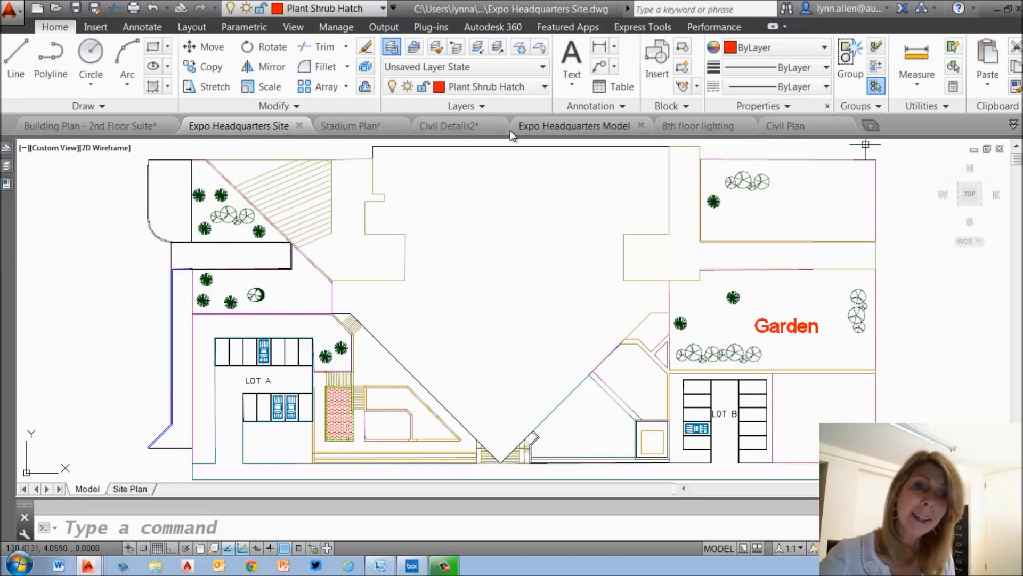
# - Show the file tab shortcut menu with New, Open, Save, Close All Except This Tab and Open File Location
pyautogui.rightClick(509, 134)
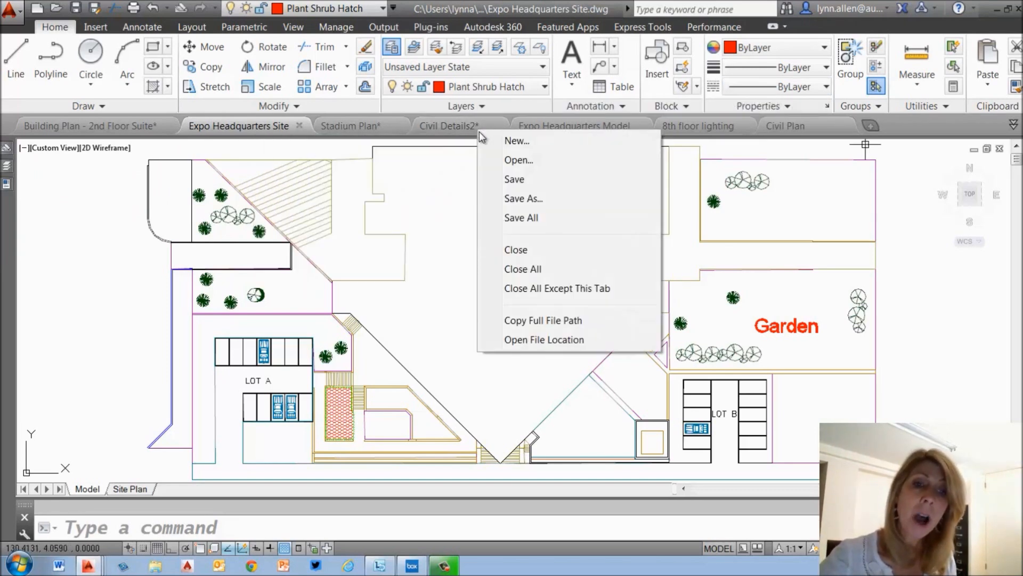
pyautogui.moveTo(547, 160)
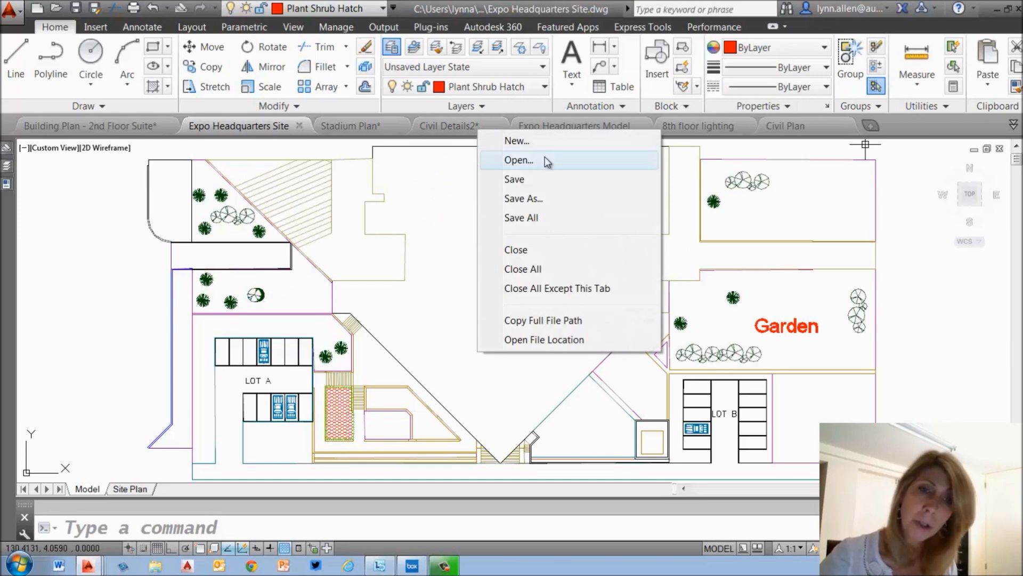
pyautogui.moveTo(547, 179)
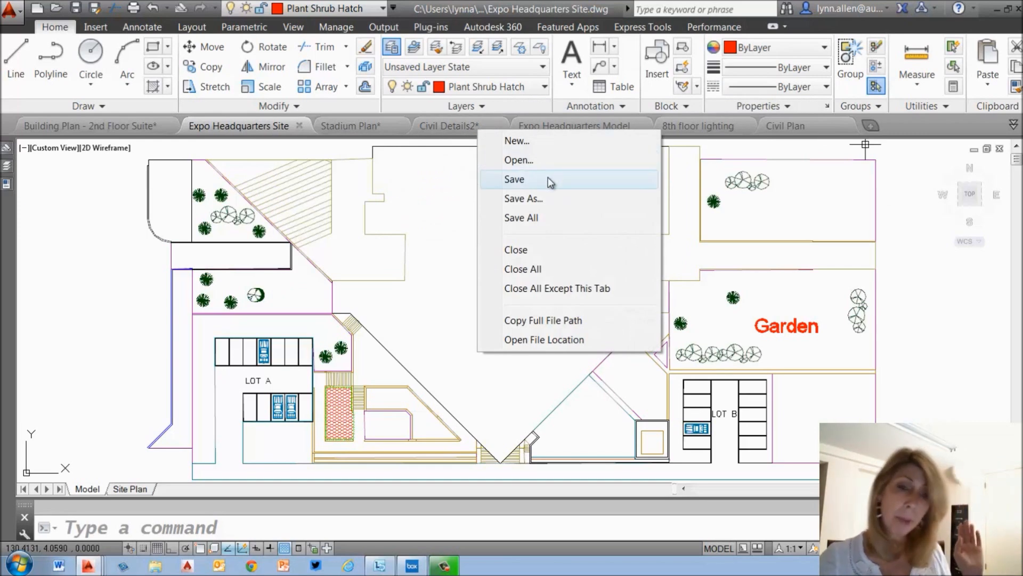
pyautogui.moveTo(557, 288)
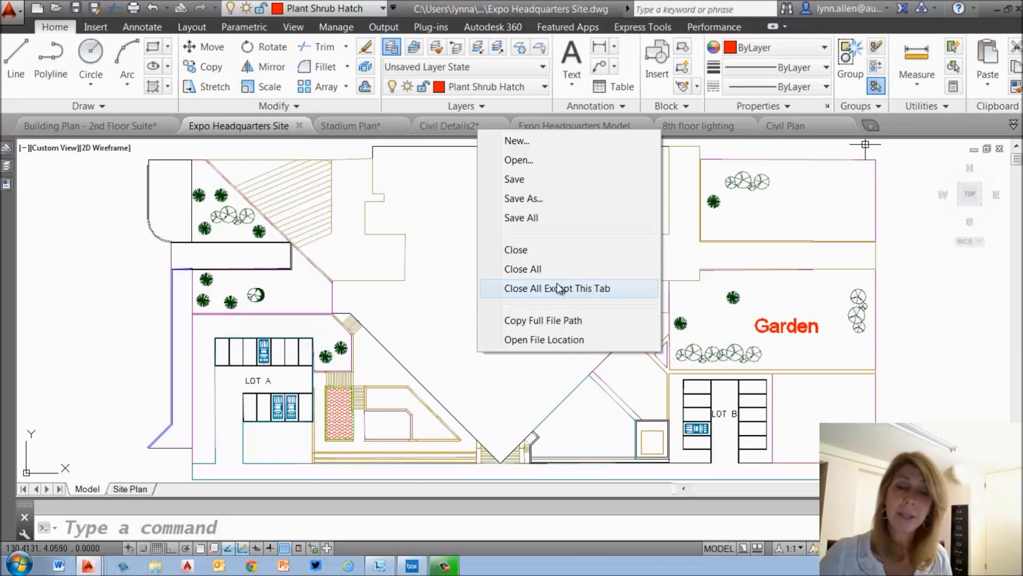
pyautogui.moveTo(544, 320)
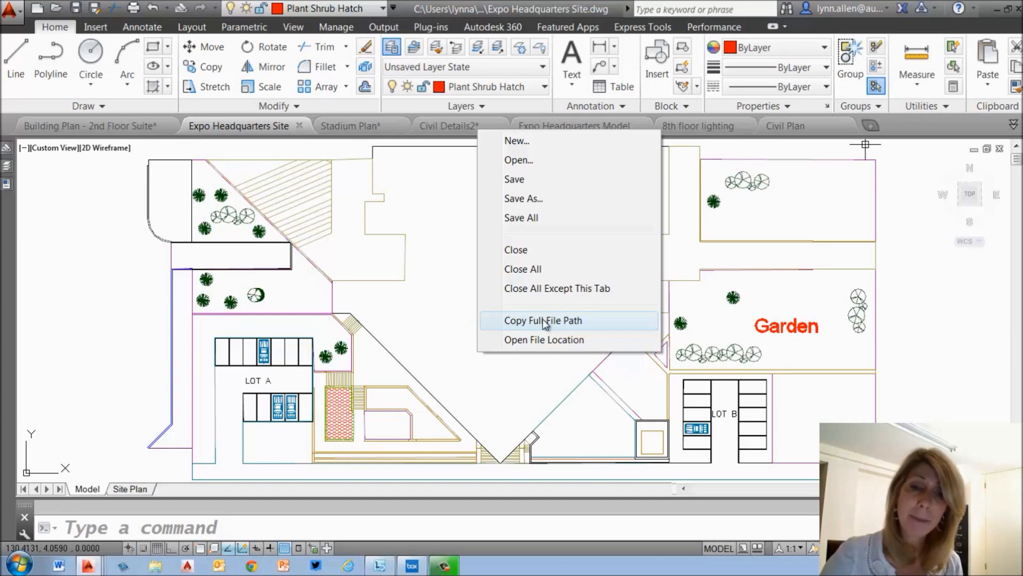
pyautogui.moveTo(545, 339)
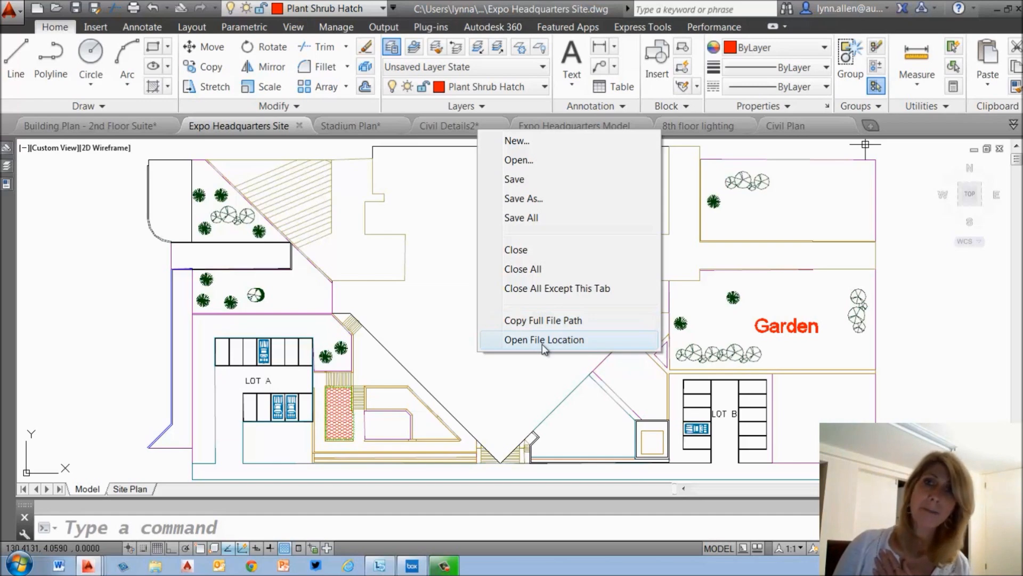
pyautogui.moveTo(535, 344)
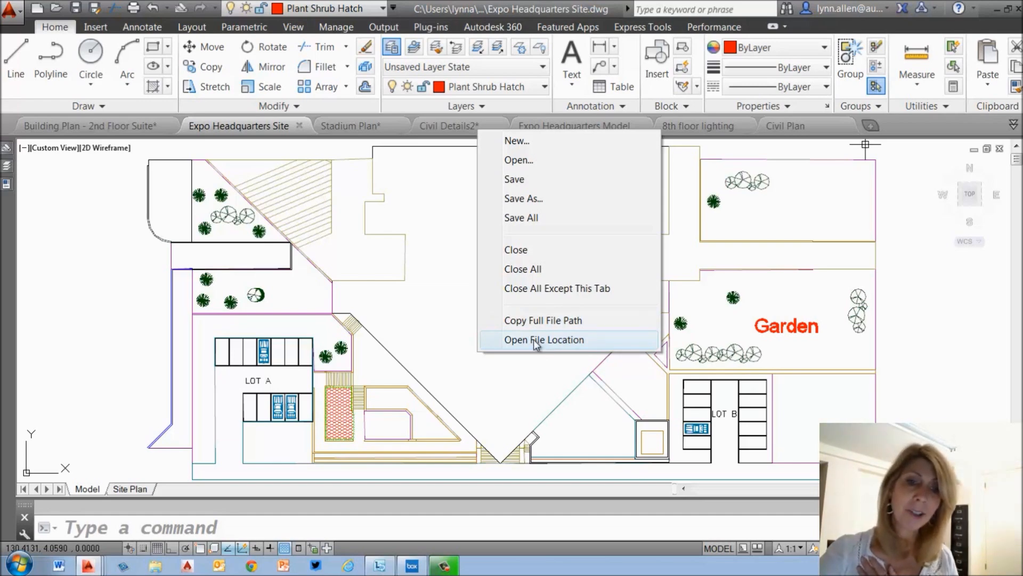
# - View the Sheets folder containing Civil Details2.dwg in Explorer, then close the folder window
pyautogui.click(544, 339)
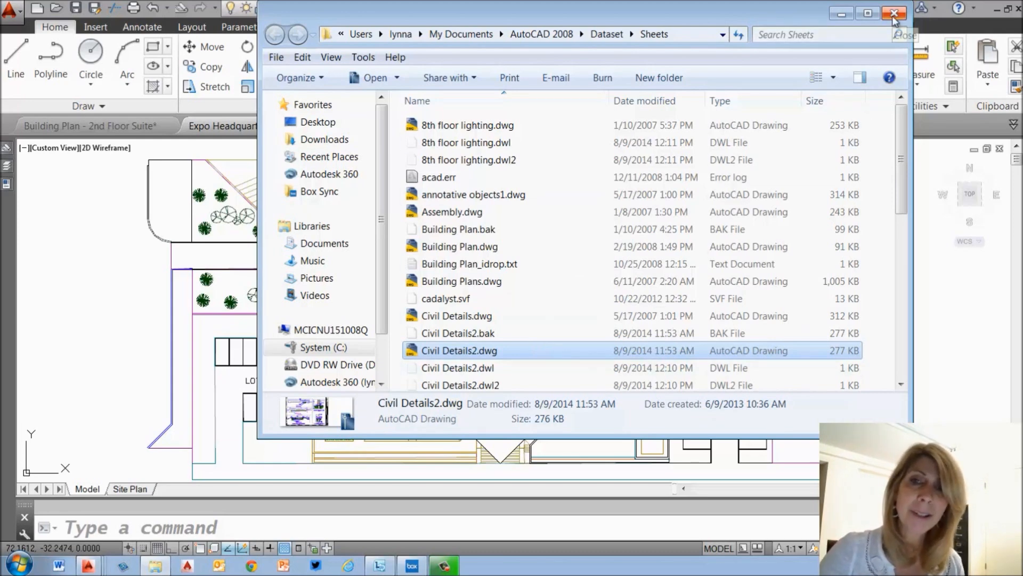
pyautogui.click(893, 12)
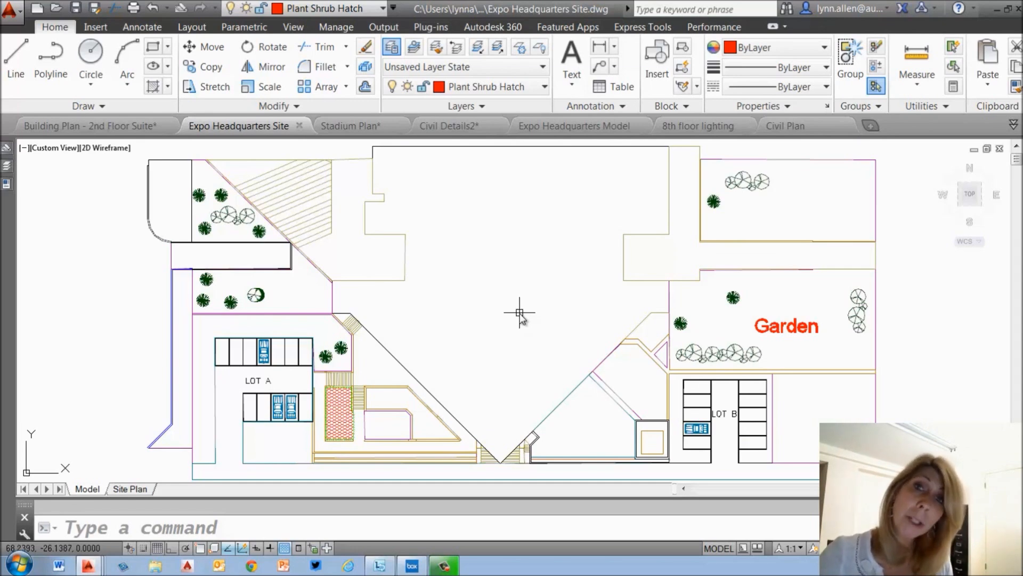
pyautogui.moveTo(516, 317)
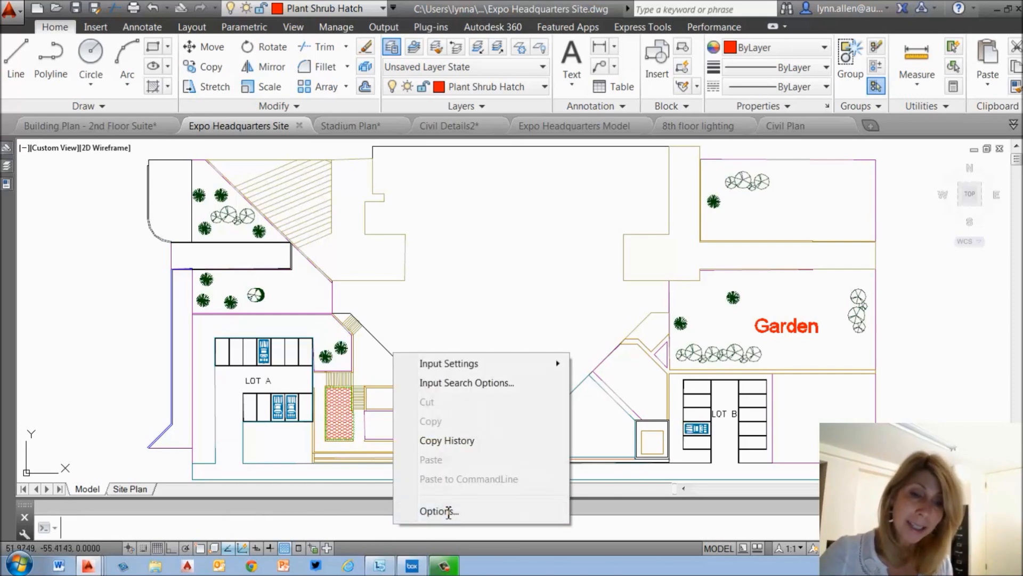
pyautogui.click(438, 511)
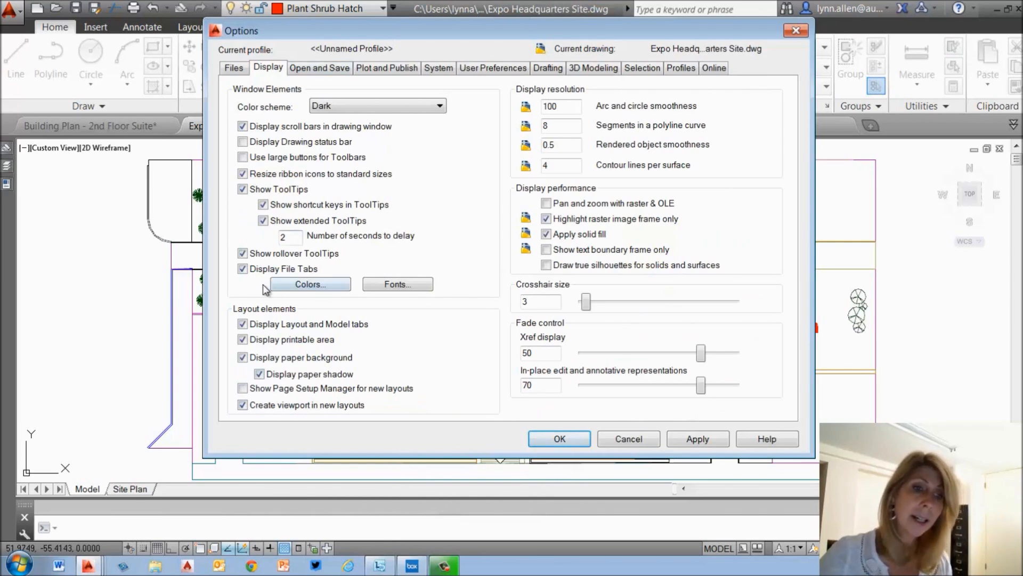
pyautogui.moveTo(243, 269)
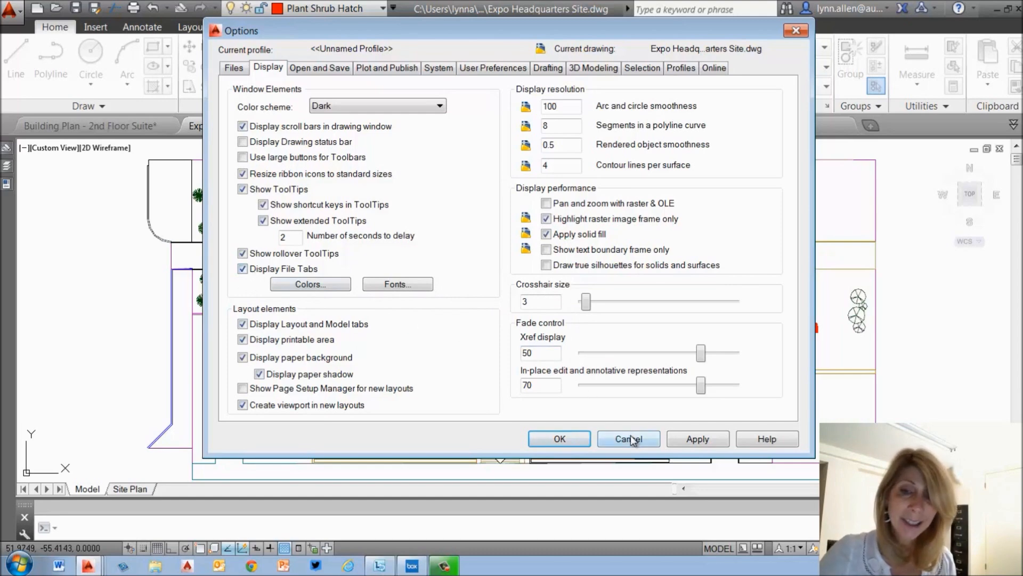
pyautogui.click(628, 438)
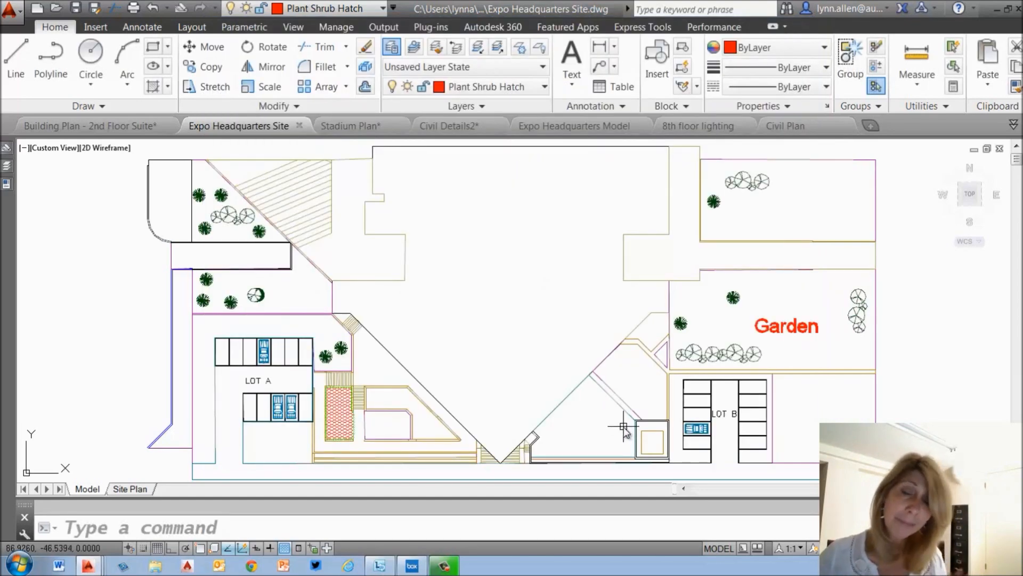